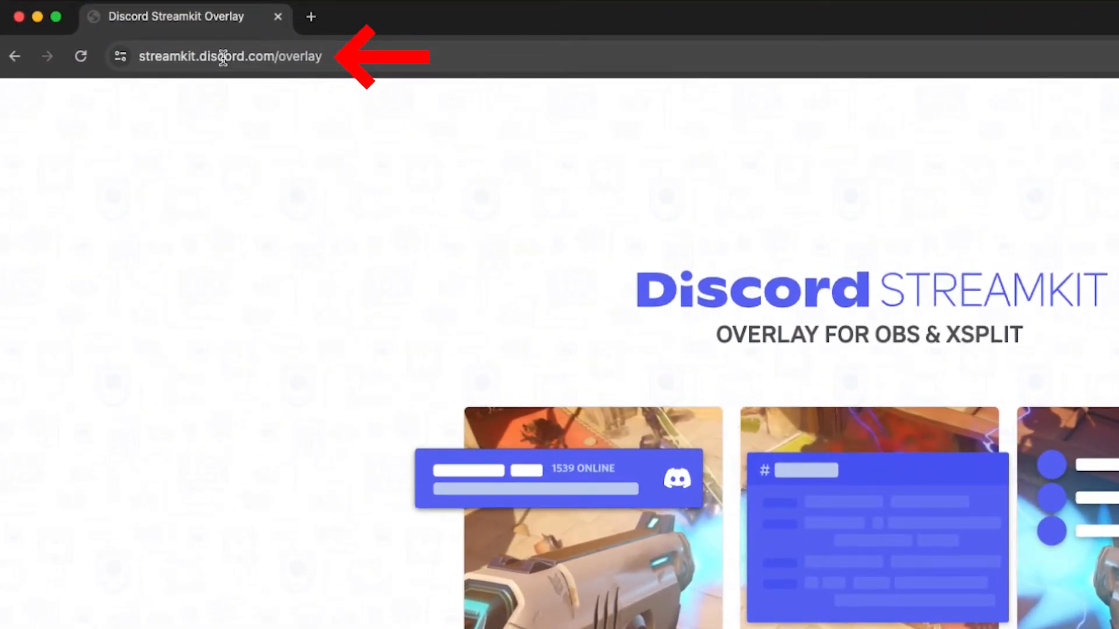
mouse_move(560, 138)
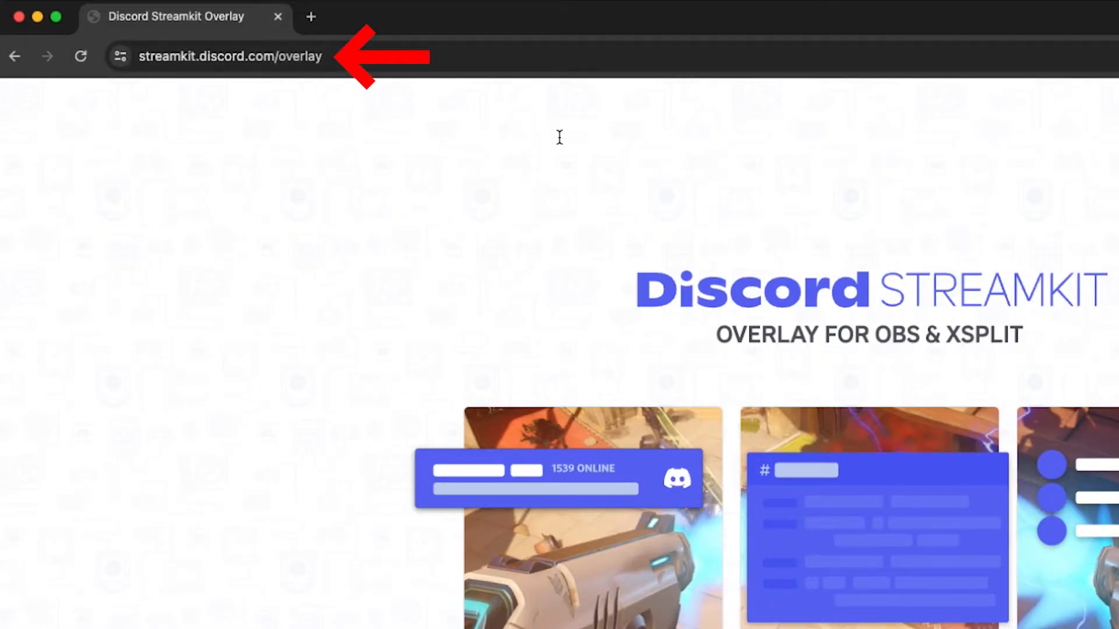
- Join the Party Chat #1 voice channel on Curry Nation, then return to the browser
click(284, 618)
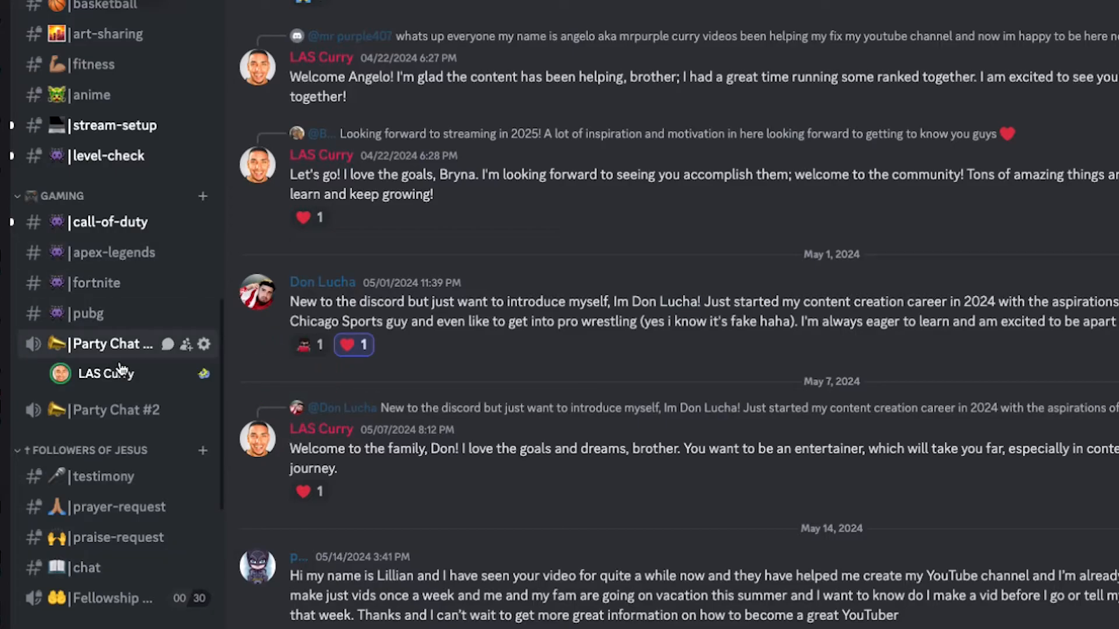
mouse_move(105, 353)
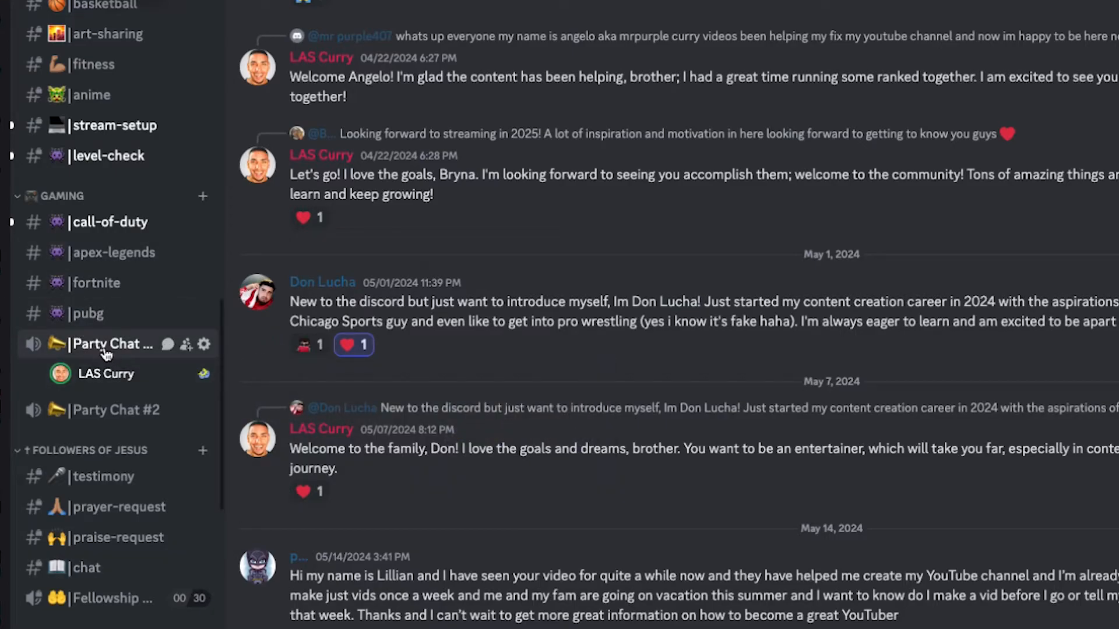
click(203, 374)
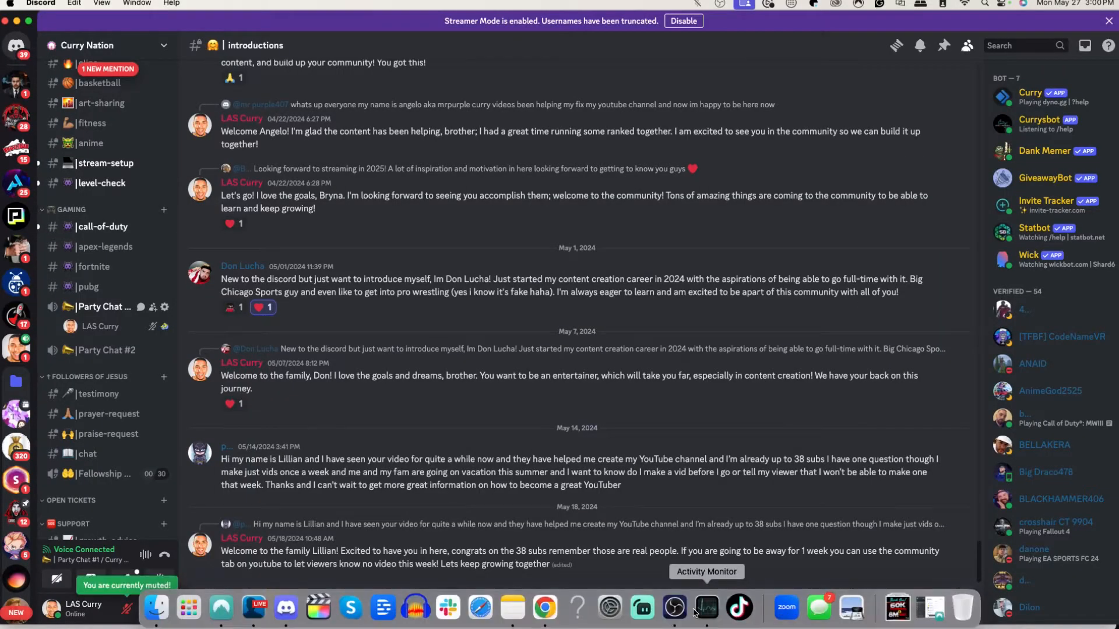
click(673, 608)
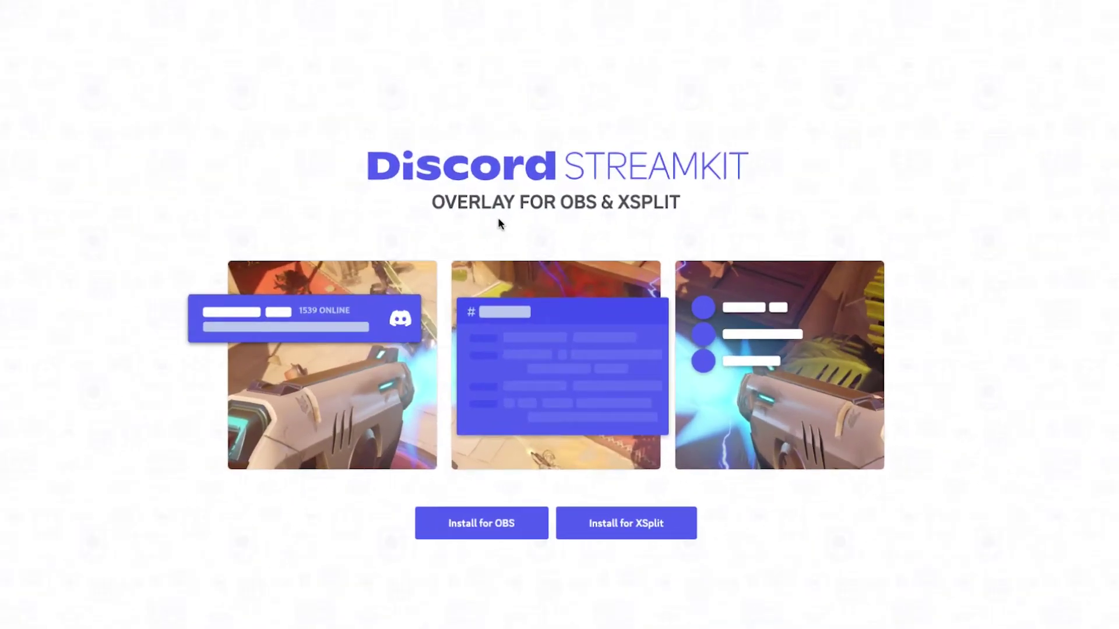
- Begin the OBS overlay install and authorize StreamKit Overlay for the Discord account
click(481, 523)
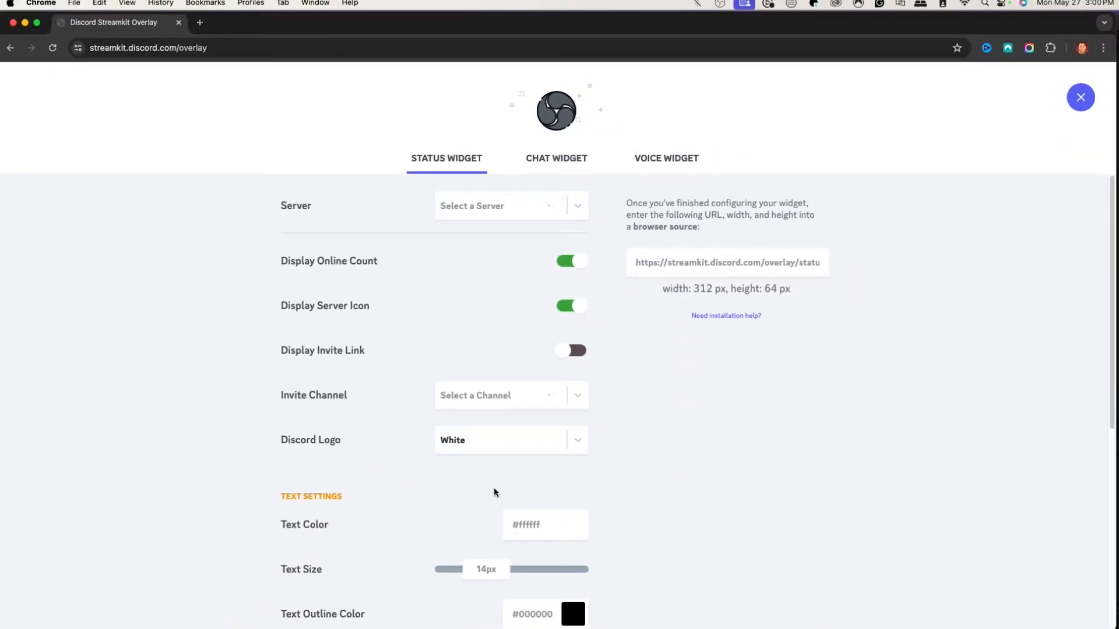
click(500, 206)
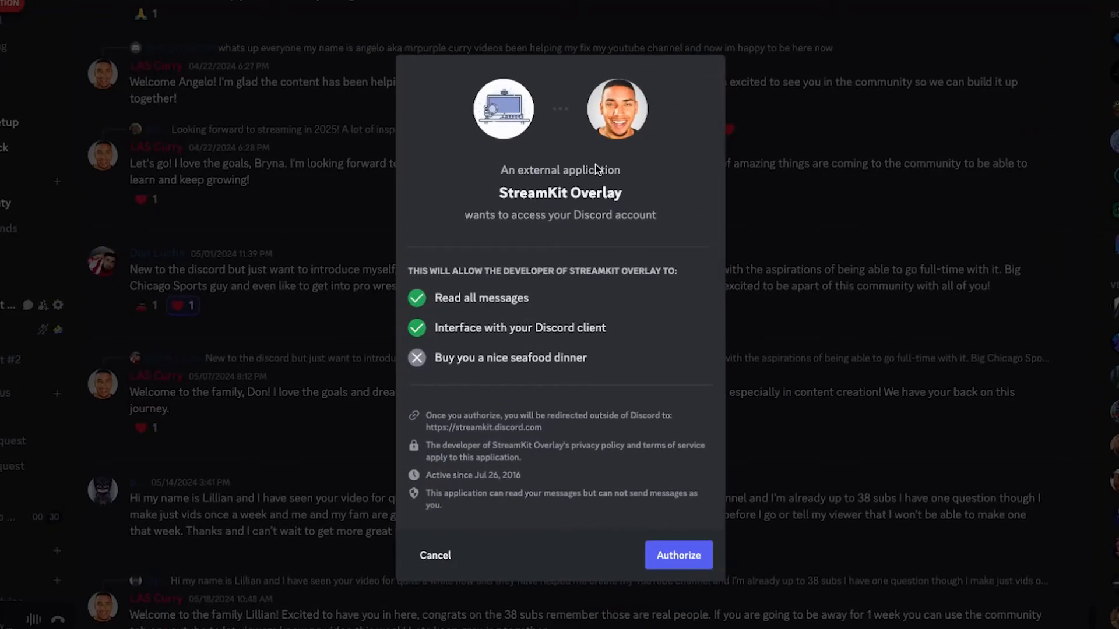
mouse_move(505, 152)
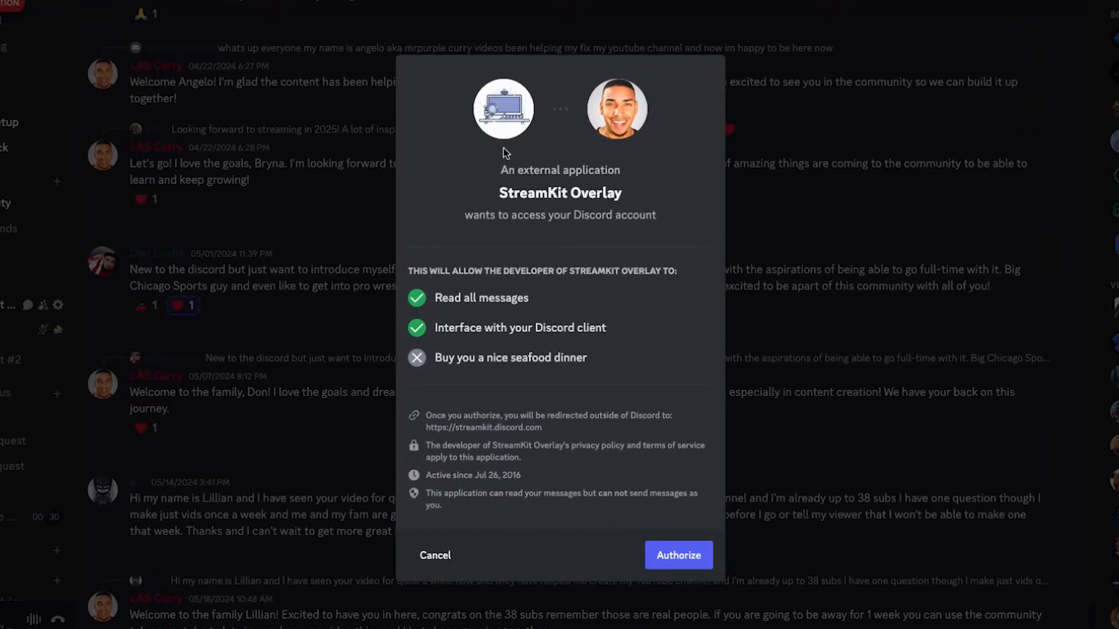
mouse_move(693, 516)
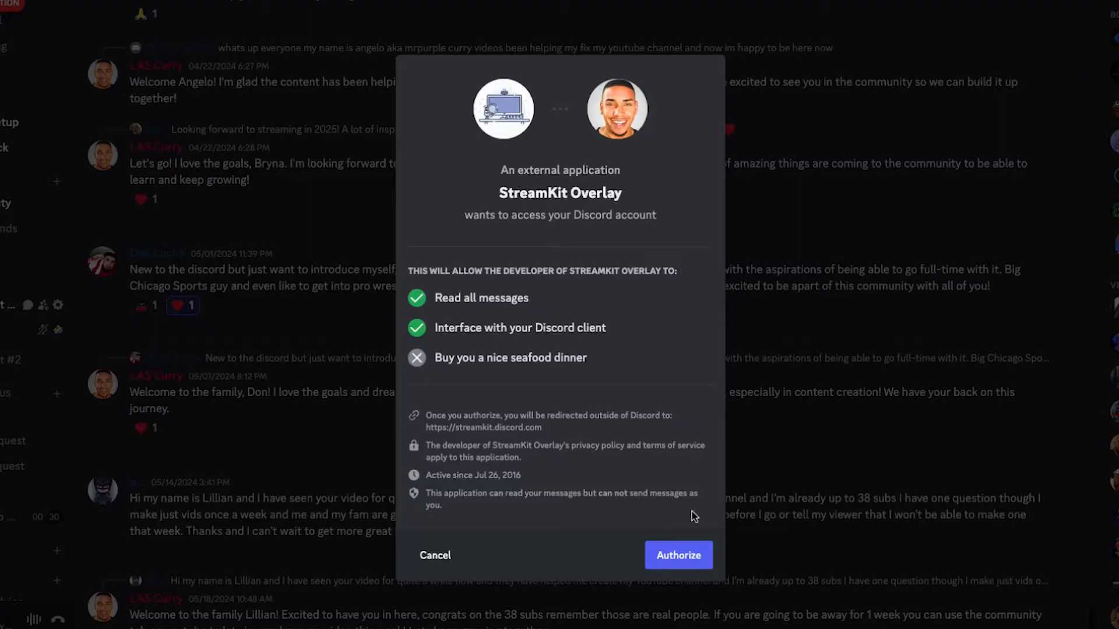
click(678, 556)
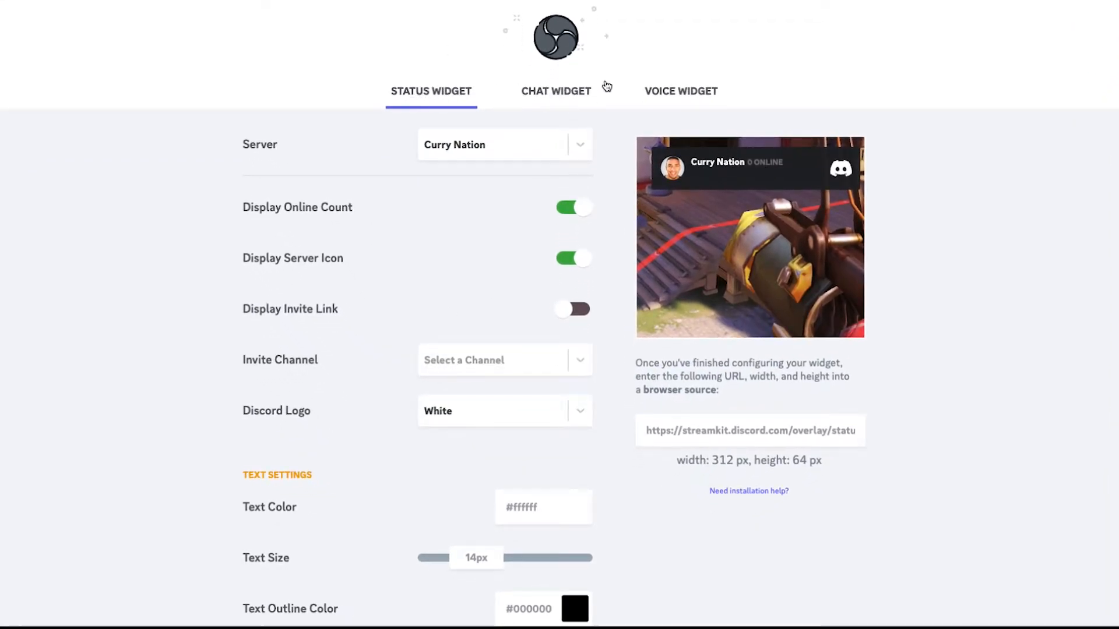
mouse_move(668, 77)
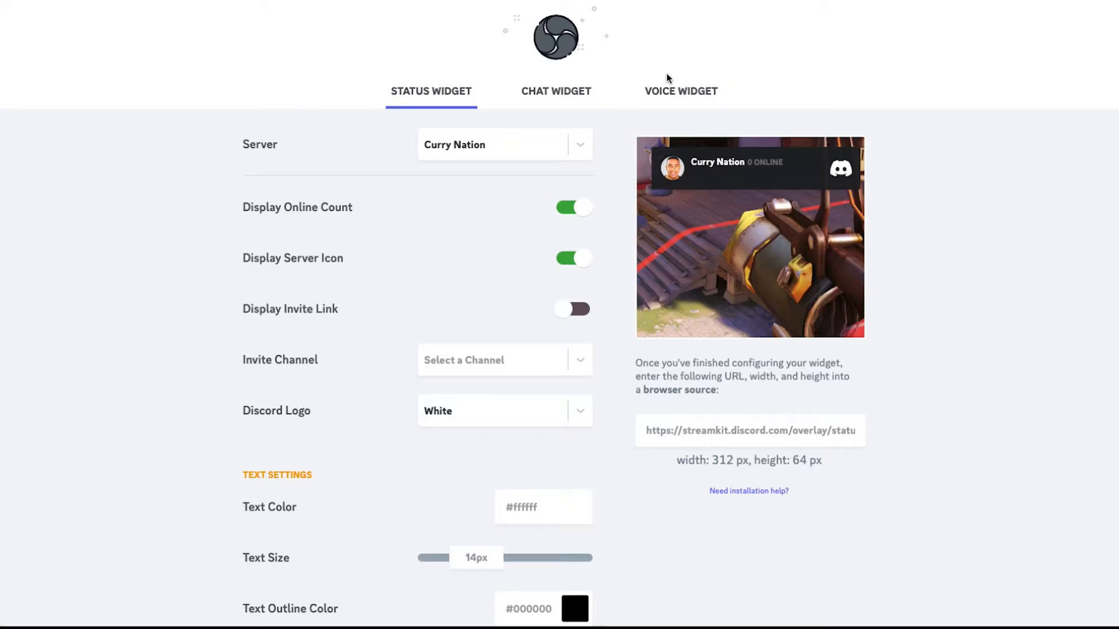
- On the Voice Widget tab, select Curry Nation as the server with Party Chat #1
click(680, 91)
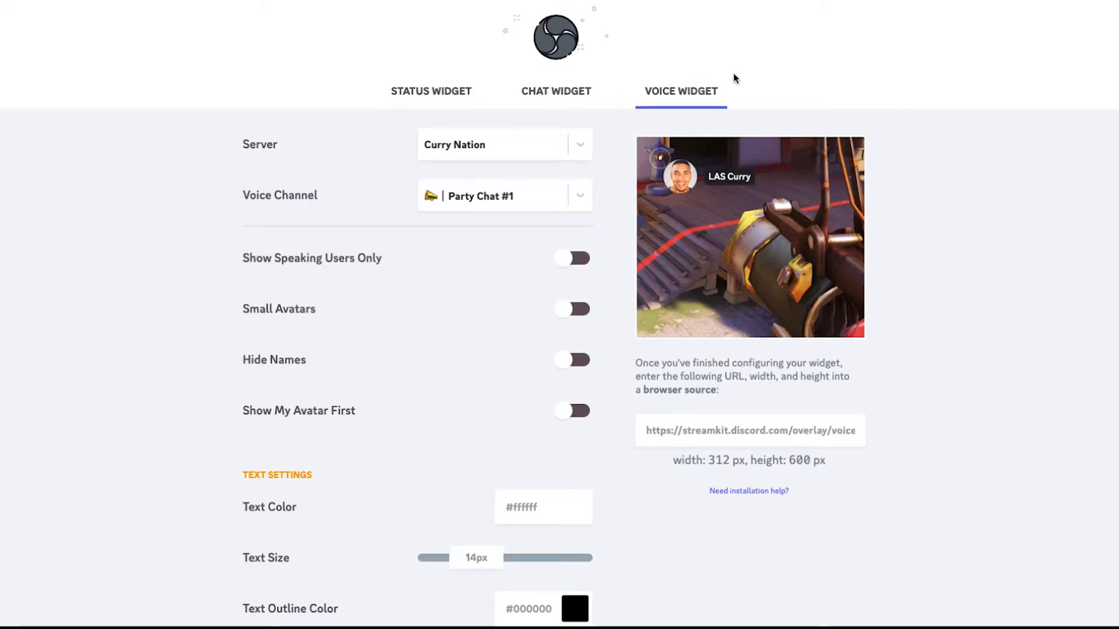
mouse_move(341, 115)
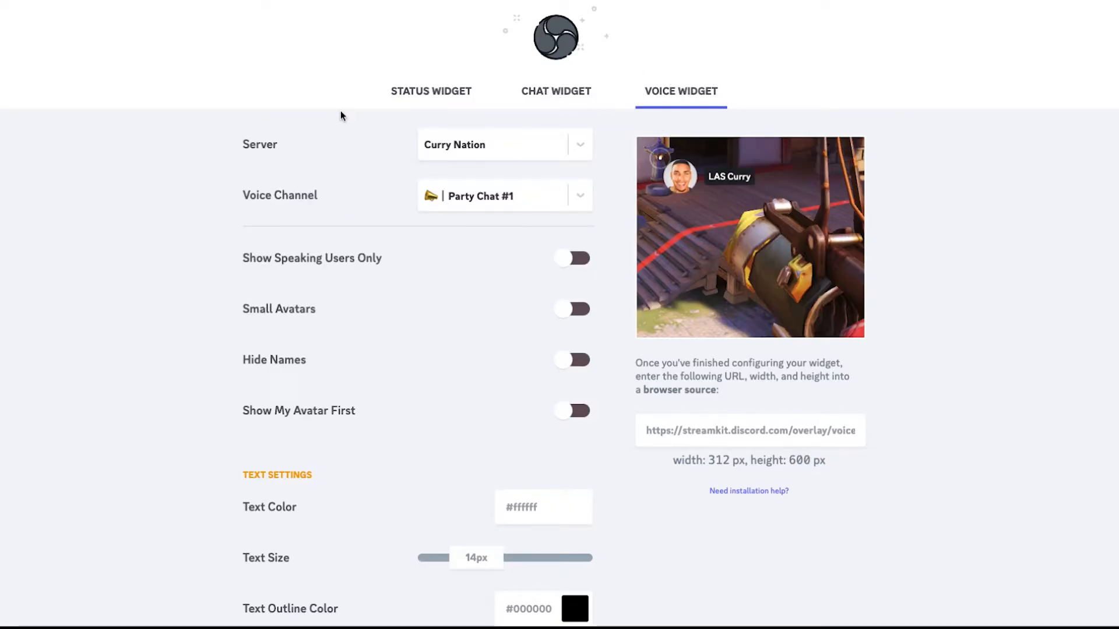
click(504, 144)
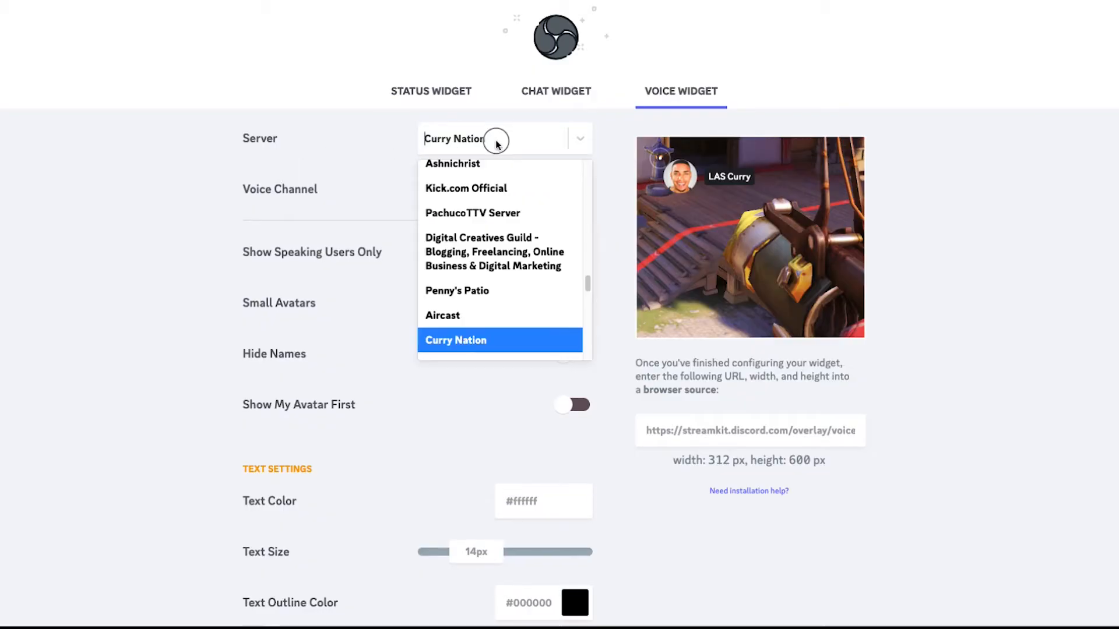
click(455, 339)
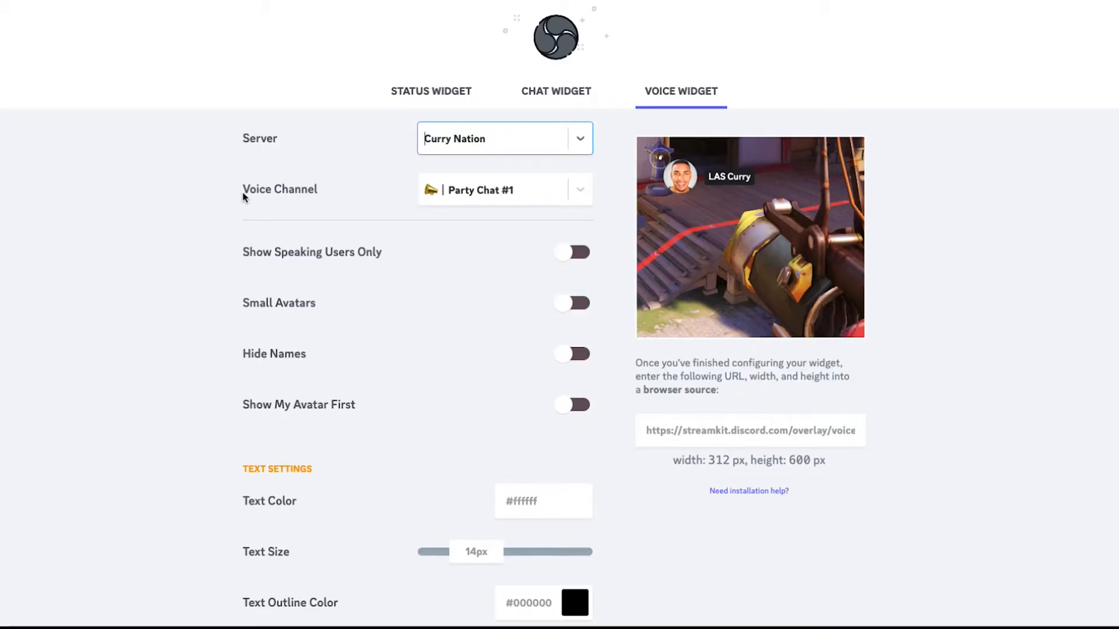
mouse_move(460, 208)
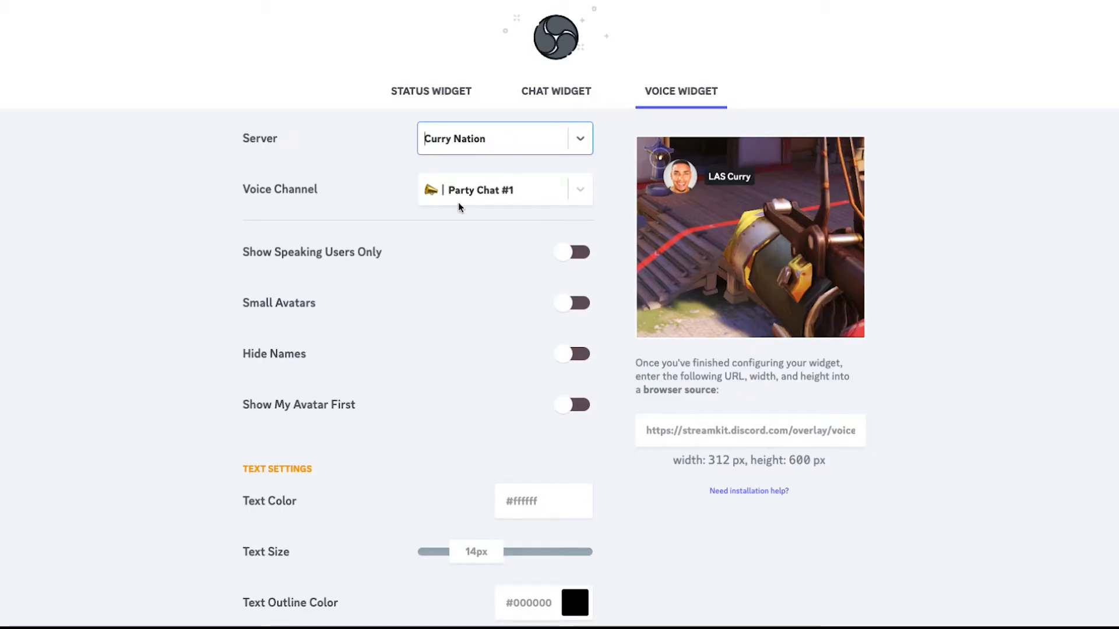
mouse_move(490, 201)
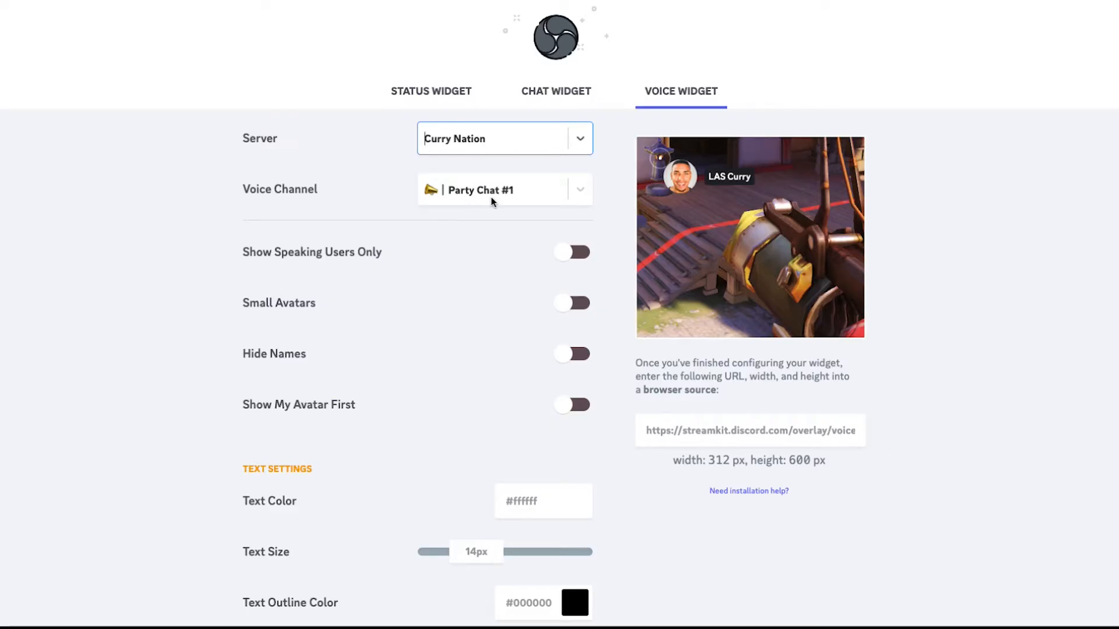
mouse_move(478, 193)
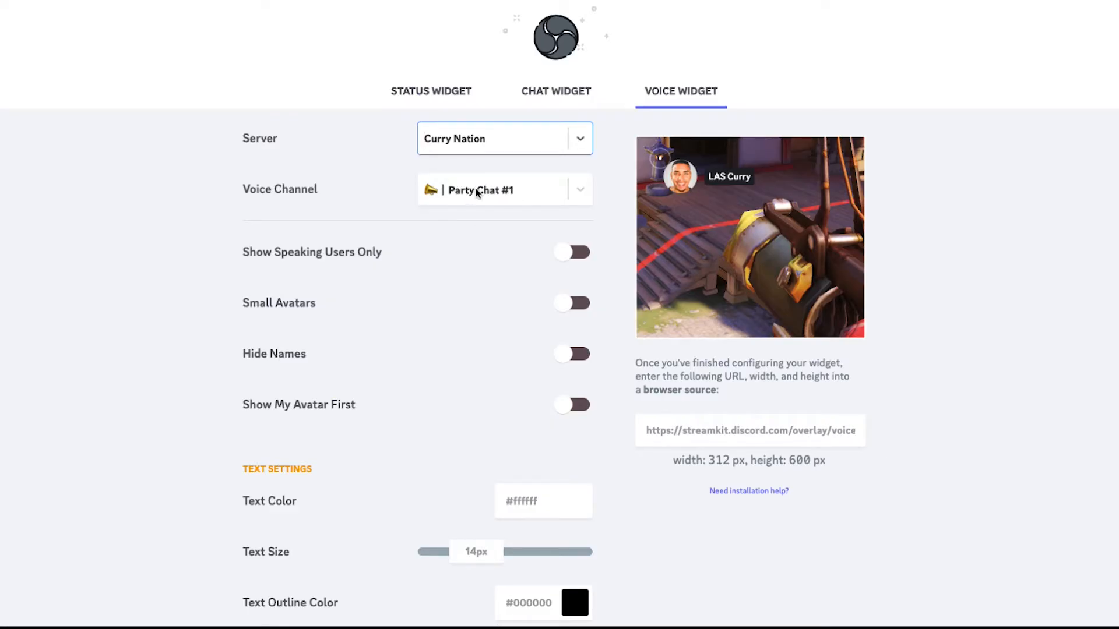
- Turn on the Small Avatars and Show My Avatar First toggles
scroll(down, 3)
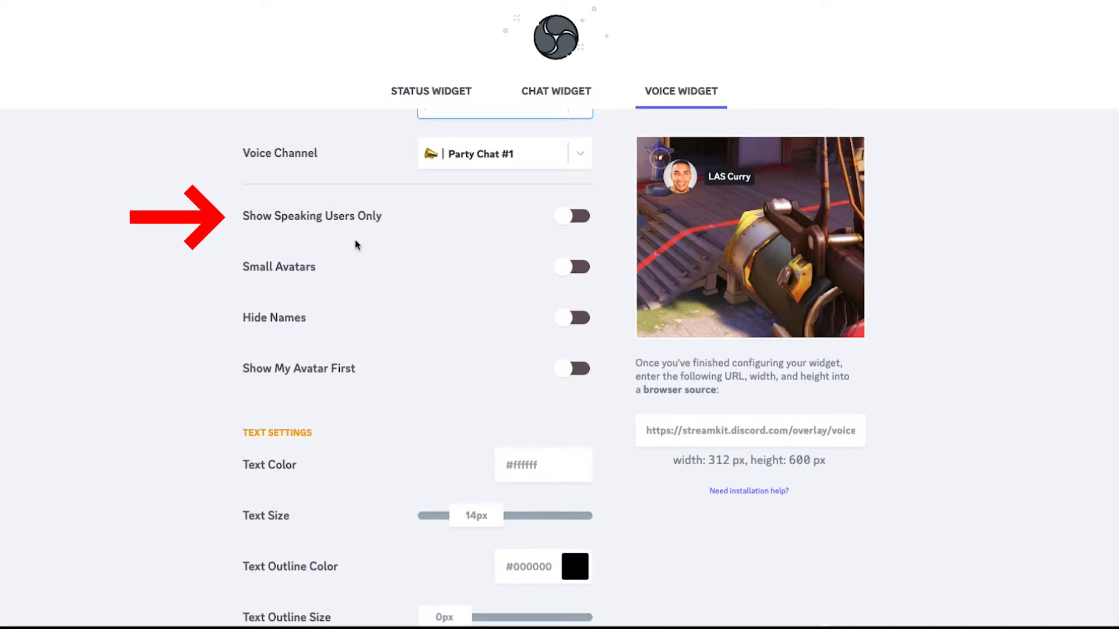
mouse_move(330, 231)
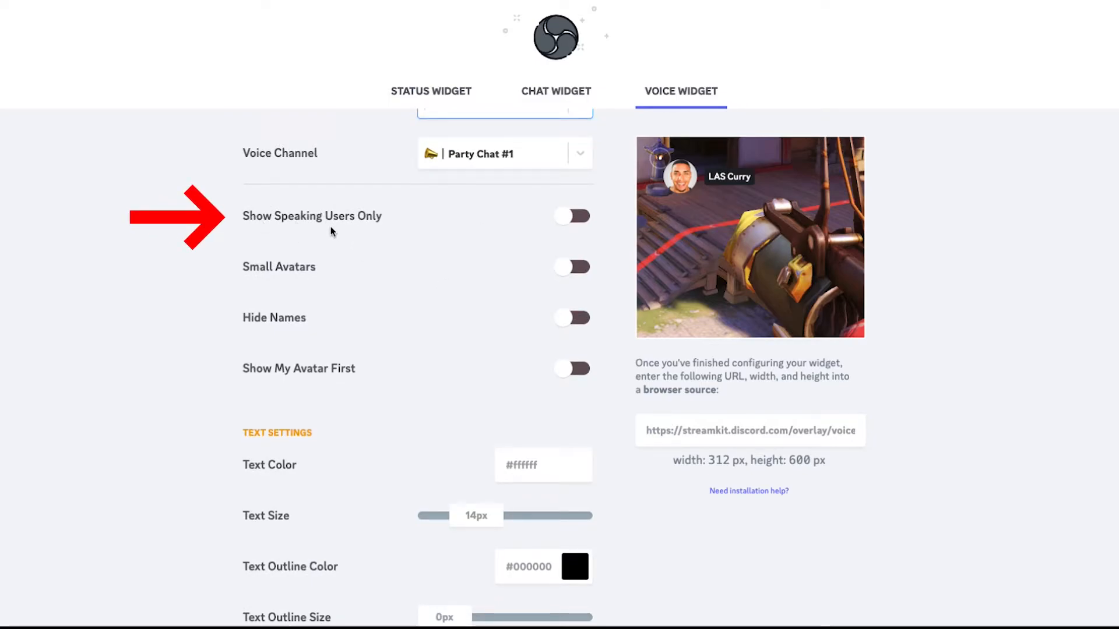
mouse_move(696, 182)
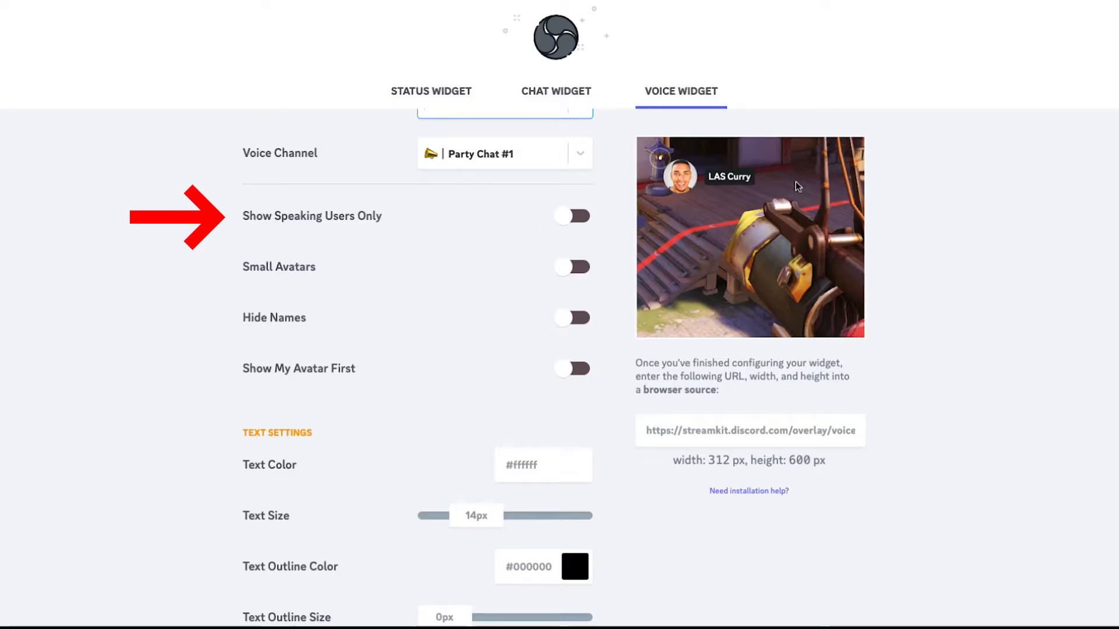
mouse_move(709, 178)
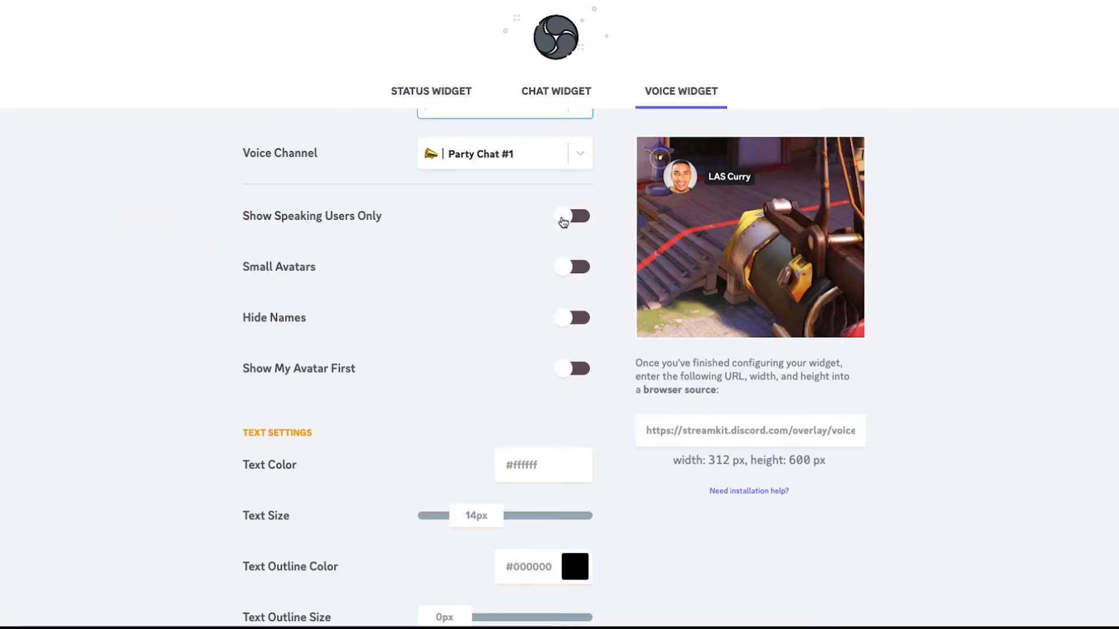
mouse_move(608, 251)
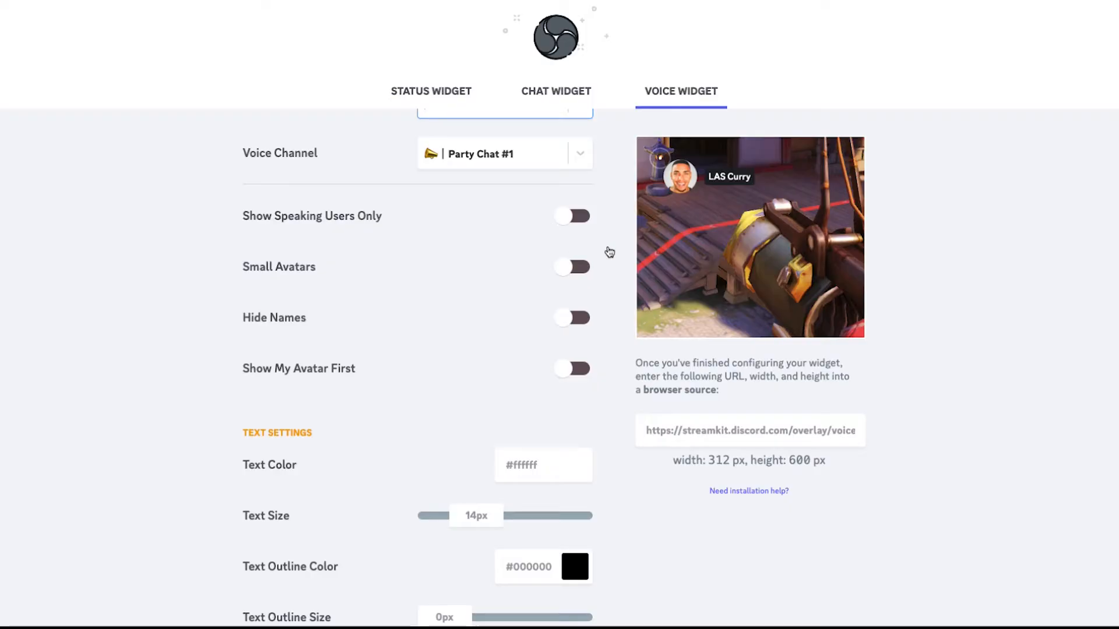
scroll(down, 3)
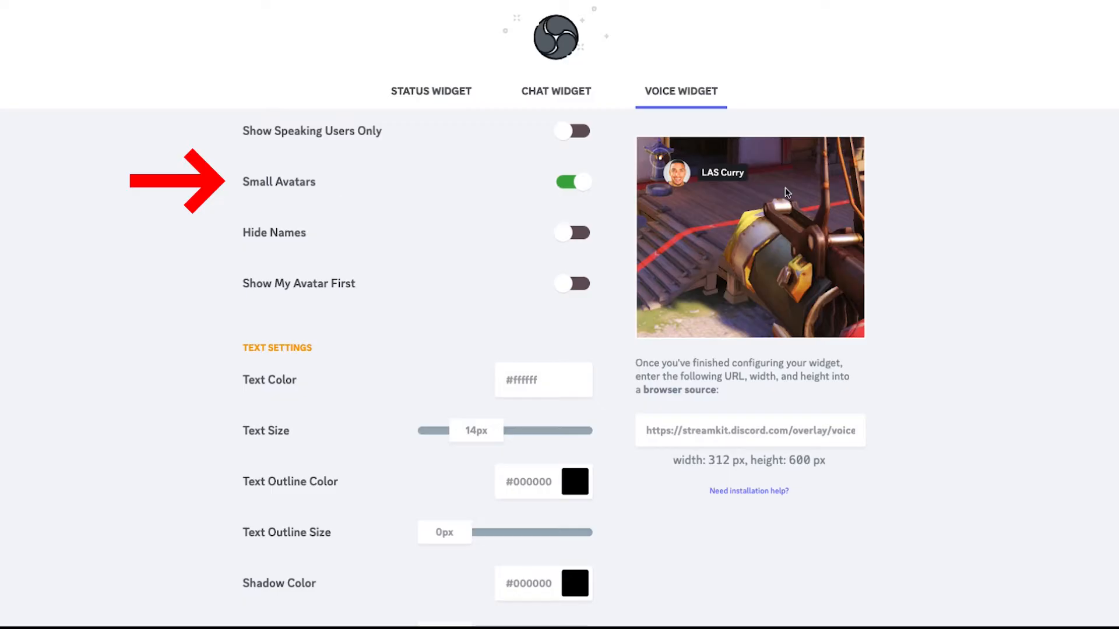
scroll(down, 3)
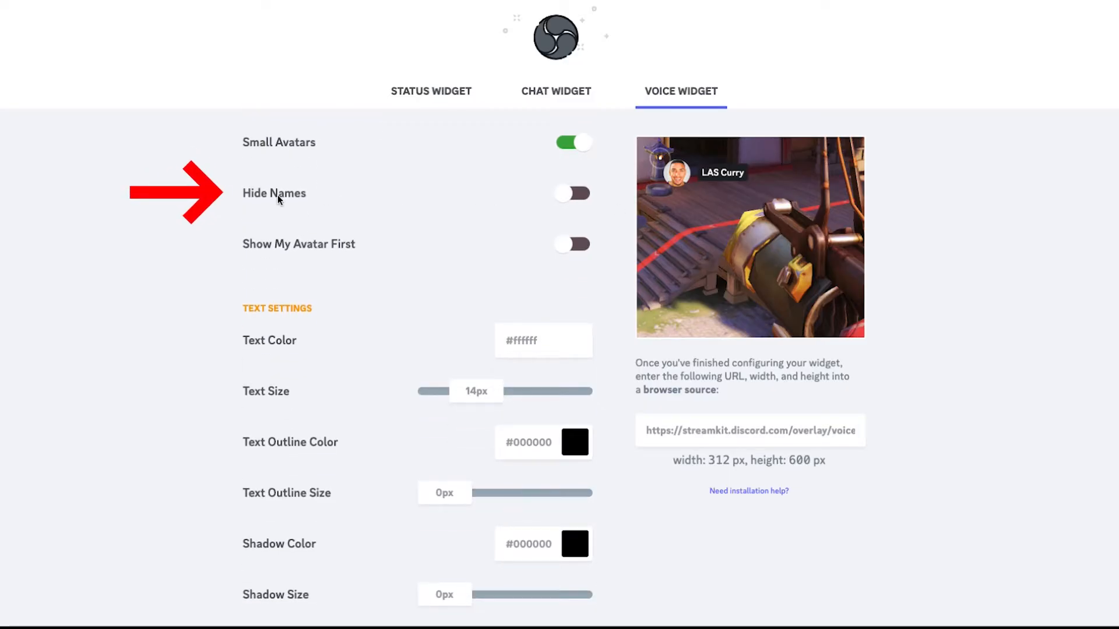
click(571, 193)
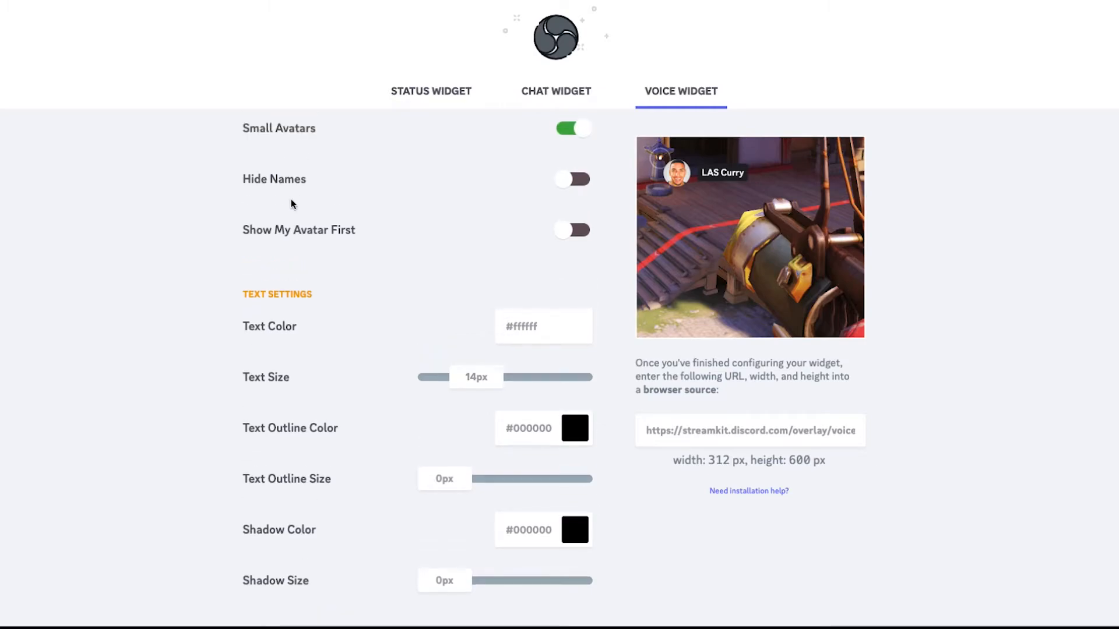
click(571, 230)
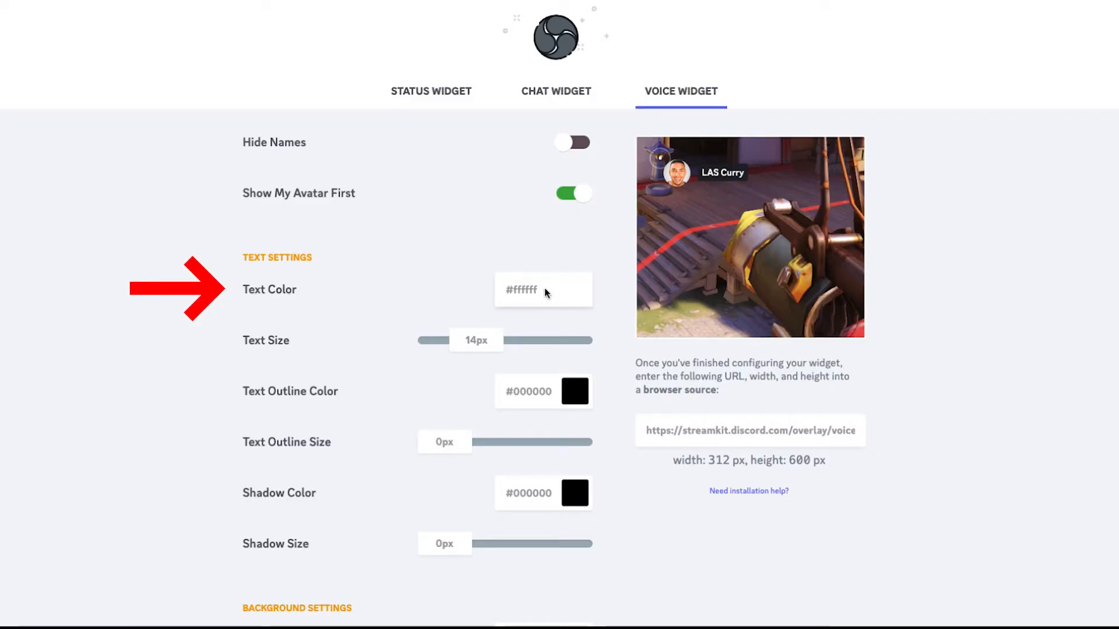
mouse_move(722, 172)
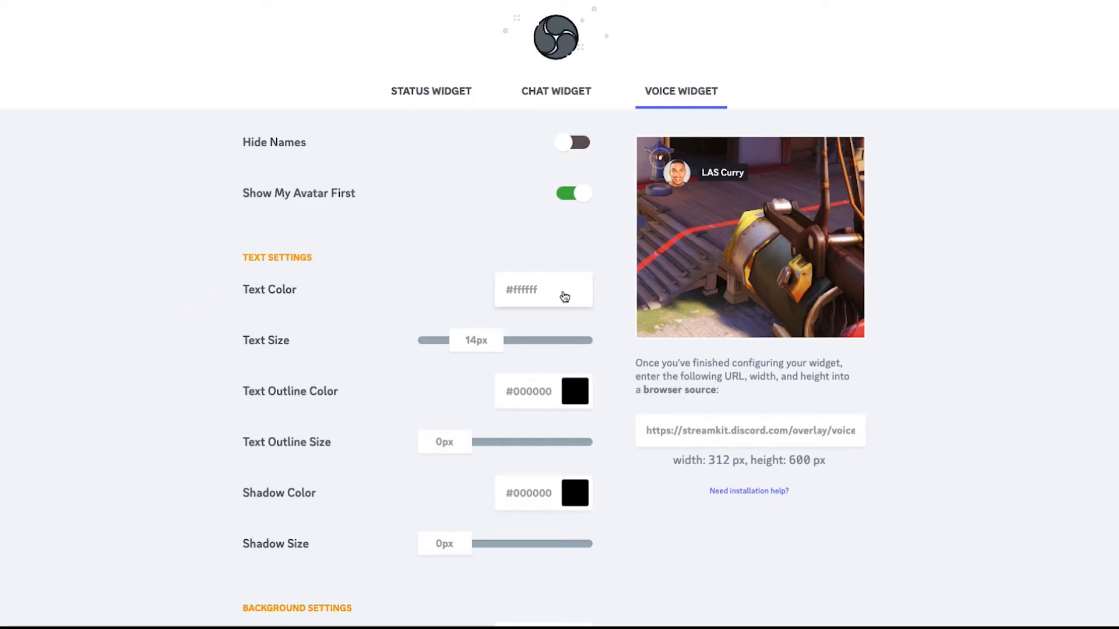
- Set white #ffffff text shadow at 5px, 3px background shadow, and copy the overlay URL
scroll(down, 3)
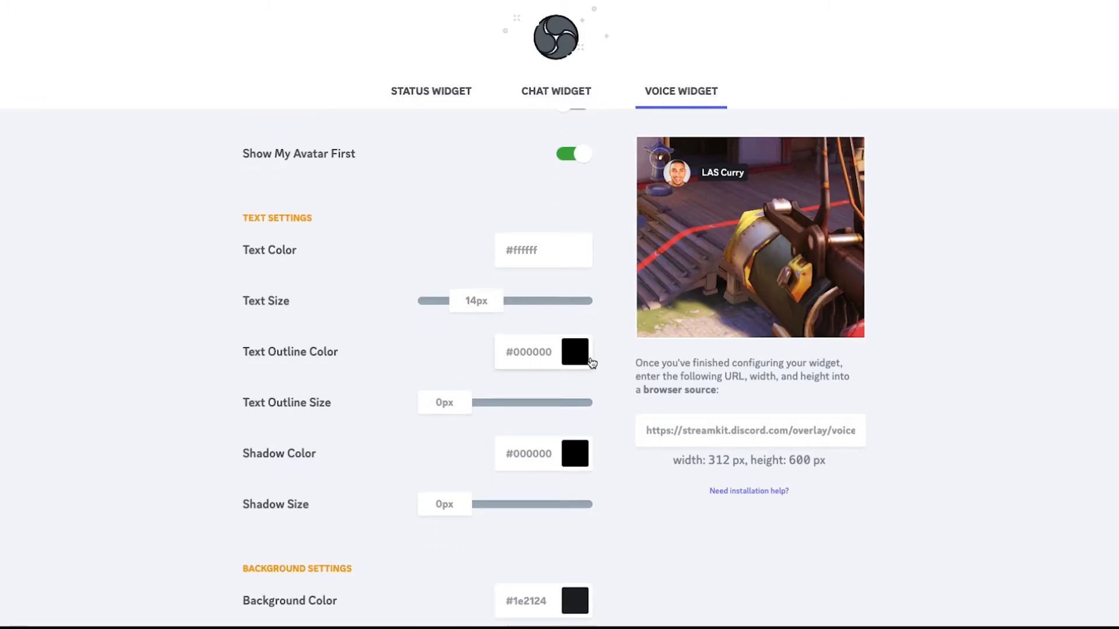
scroll(down, 3)
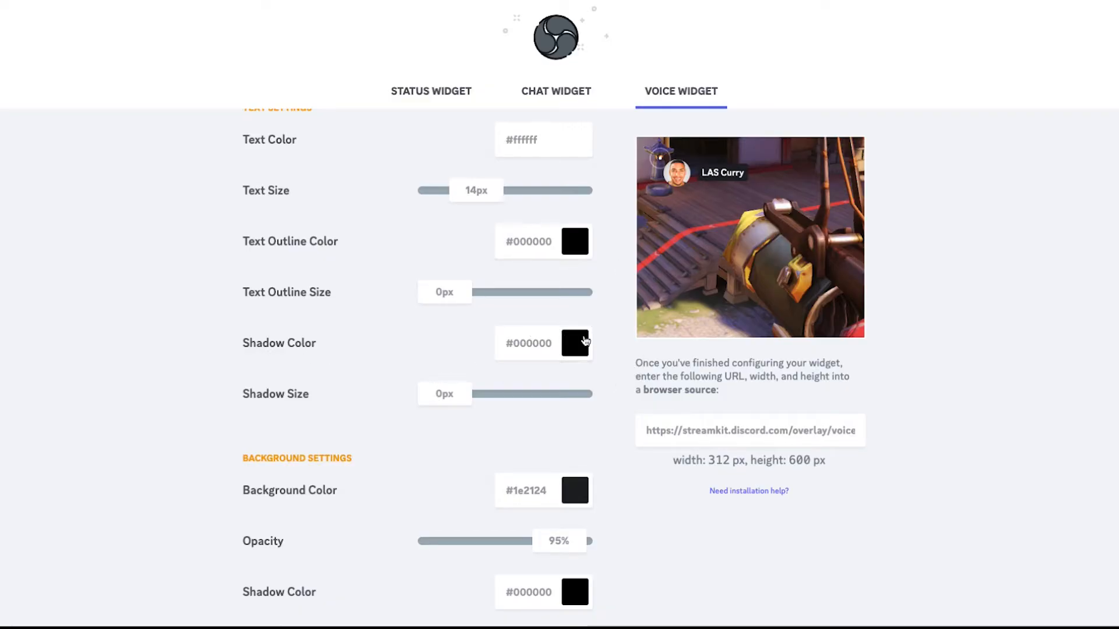
click(574, 343)
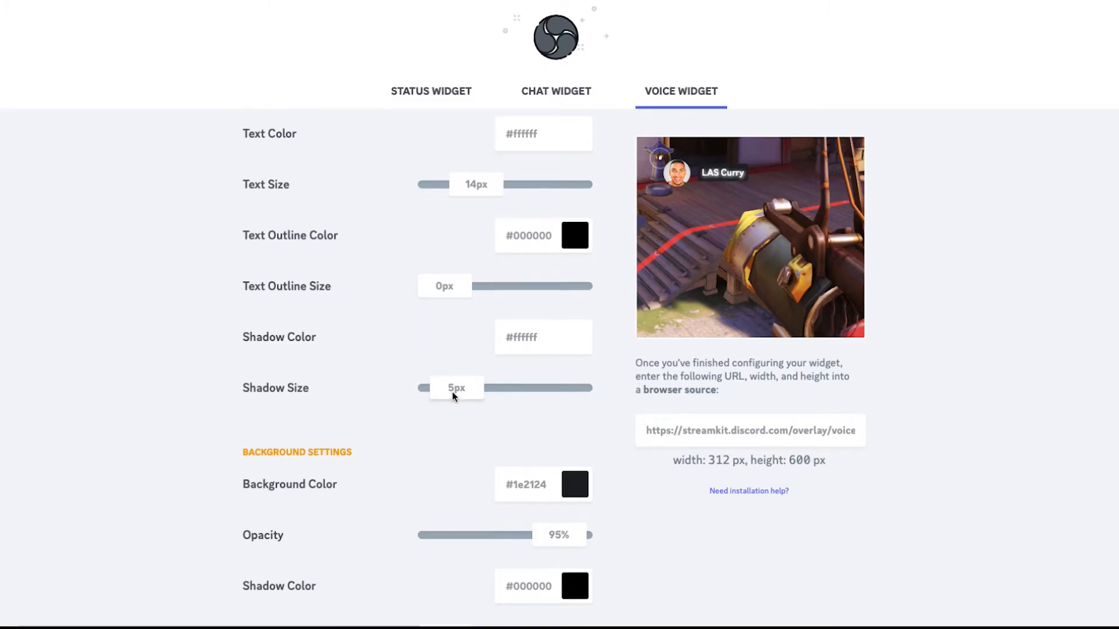
scroll(down, 3)
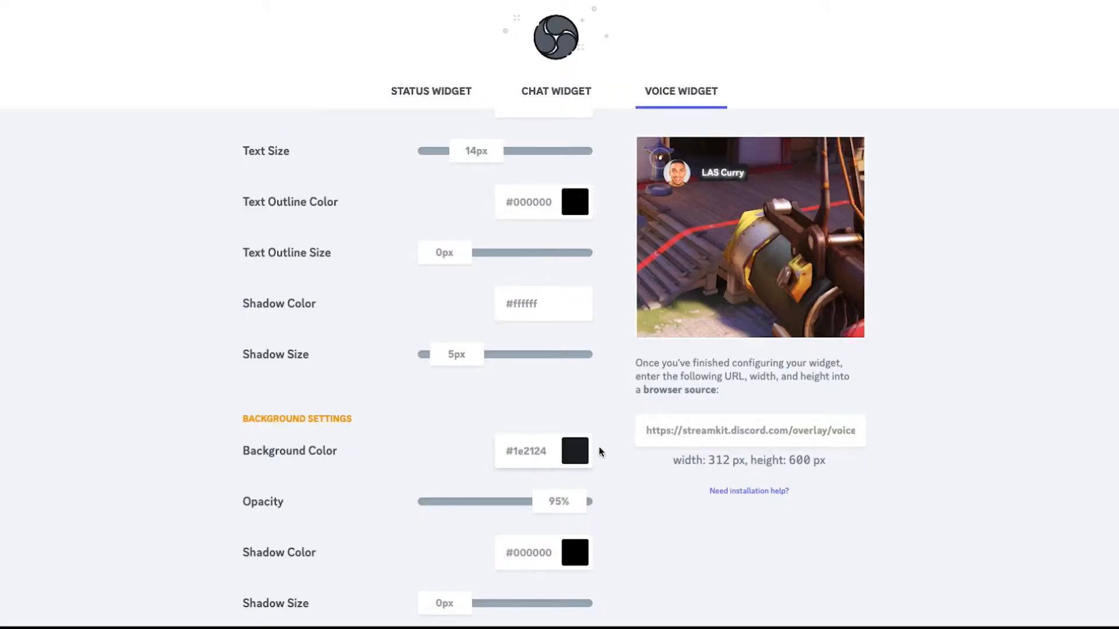
mouse_move(471, 423)
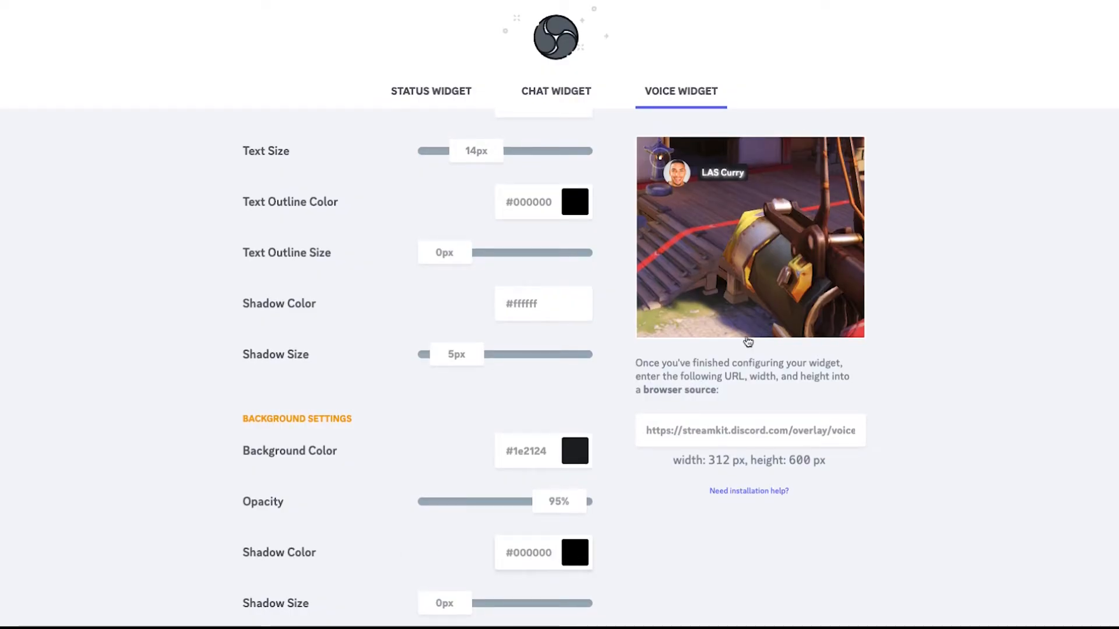
mouse_move(449, 603)
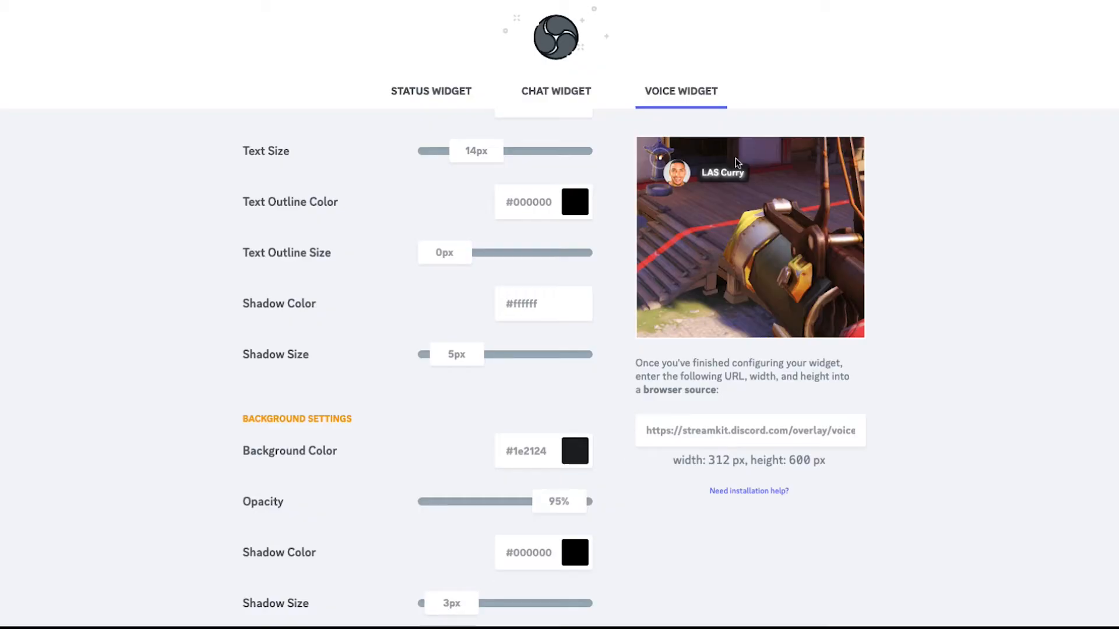
mouse_move(623, 206)
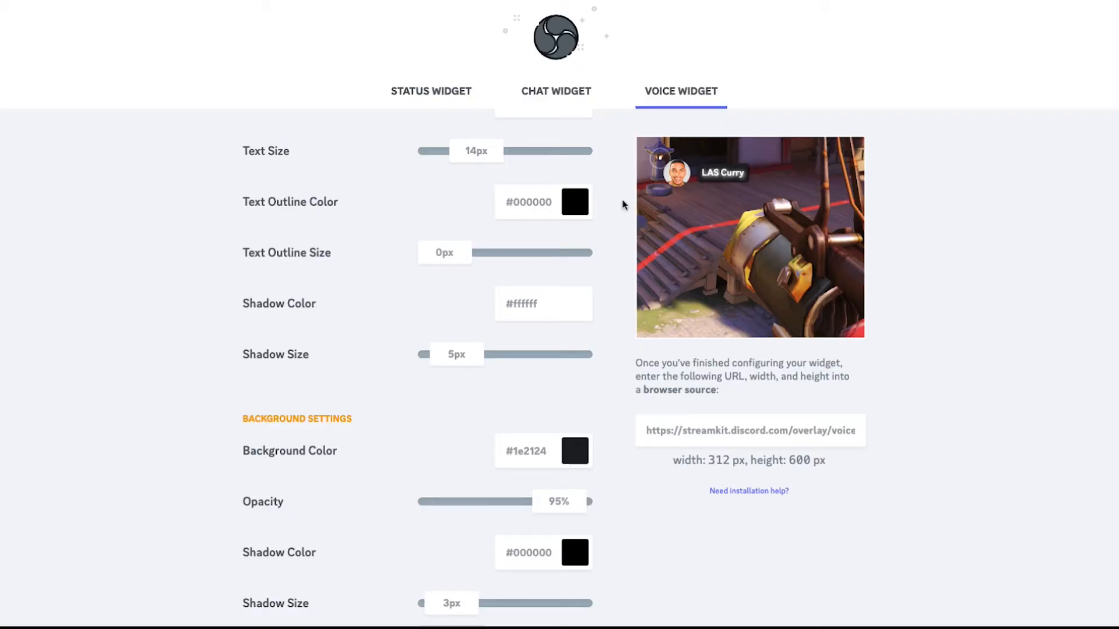
mouse_move(559, 257)
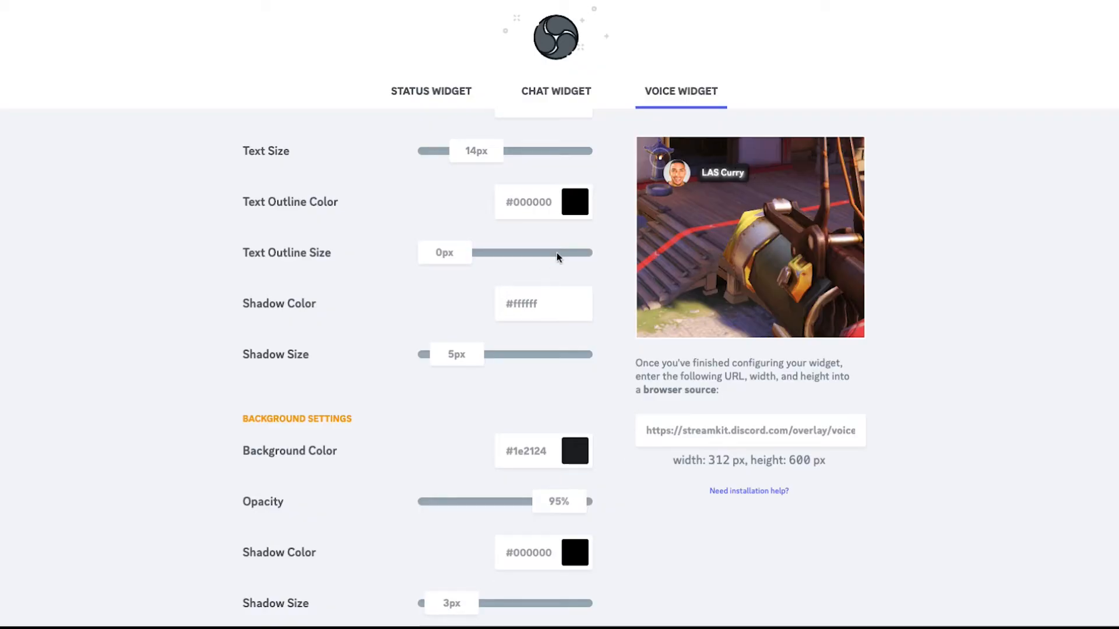
mouse_move(512, 134)
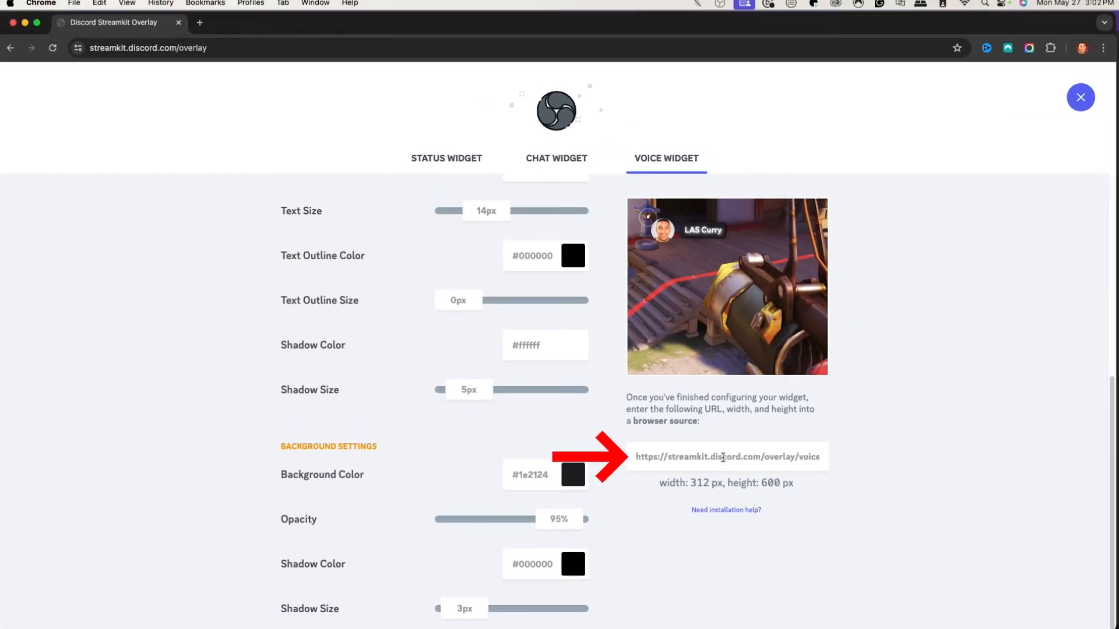
triple_click(725, 457)
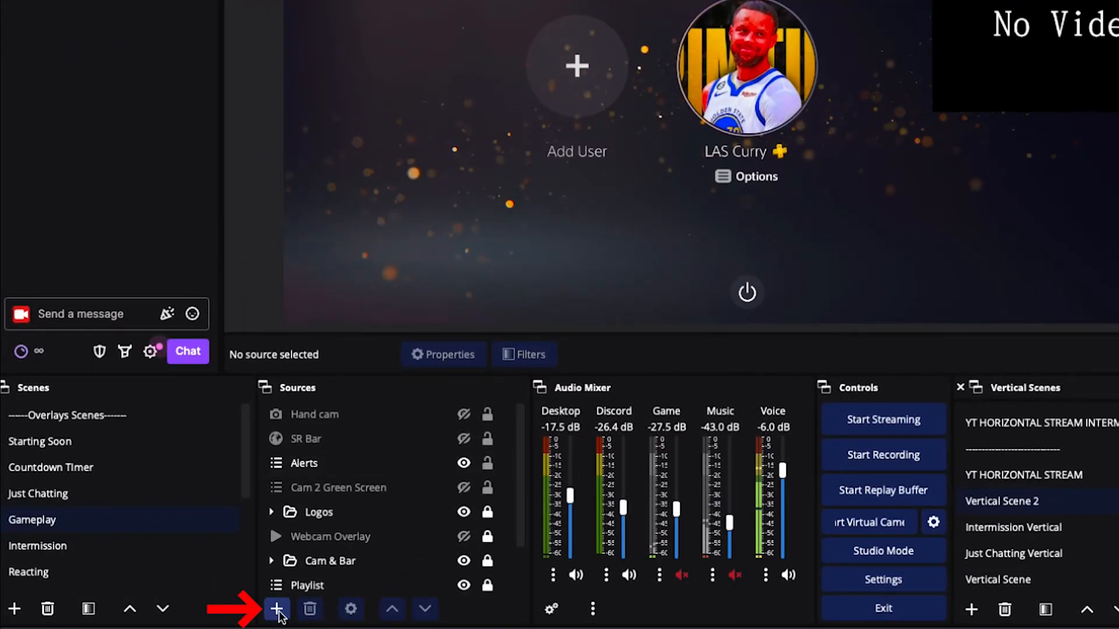
- Create a Browser source named 'Discord Chat Bubble' using the overlay URL at 312×600
click(277, 610)
text(Discord Chat Bubble)
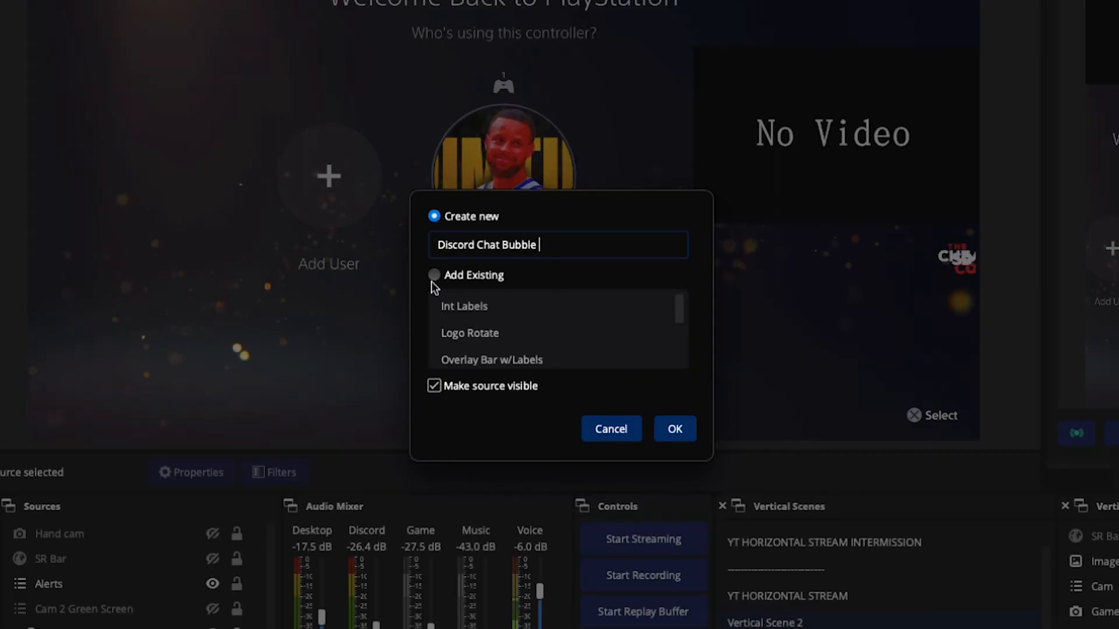
click(673, 429)
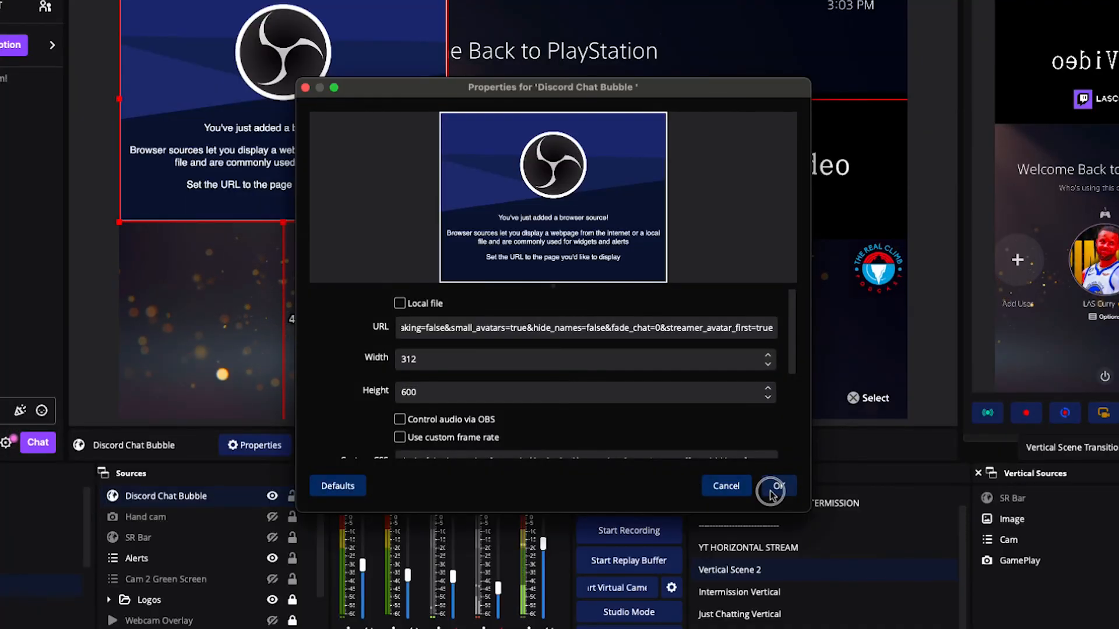
- Apply the Discord Chat Bubble properties, check Discord briefly, and return to OBS
click(776, 486)
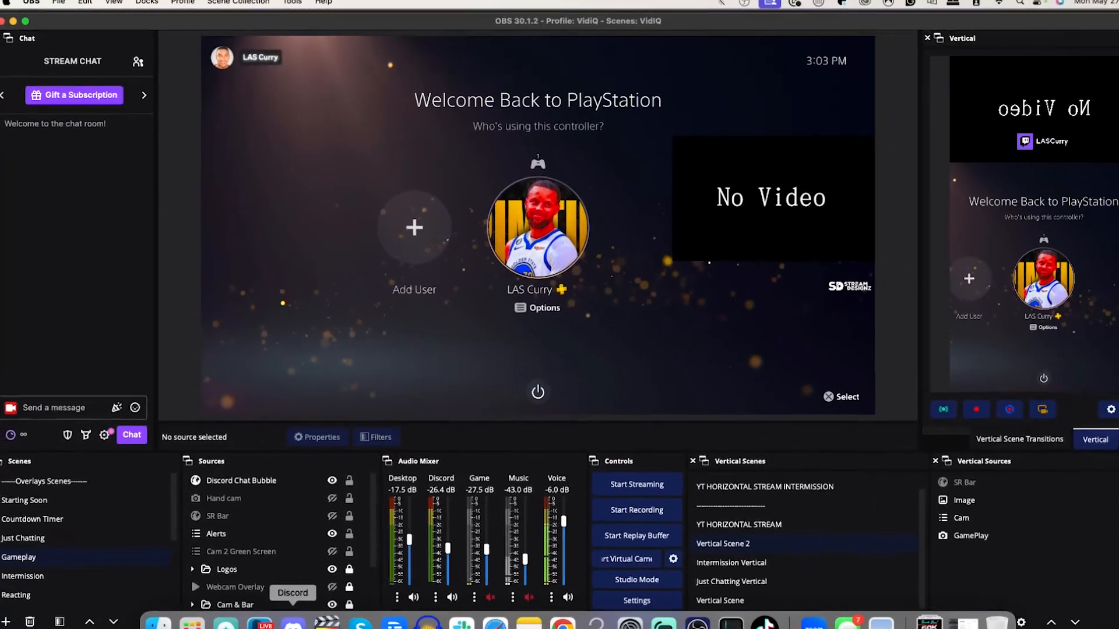
click(292, 594)
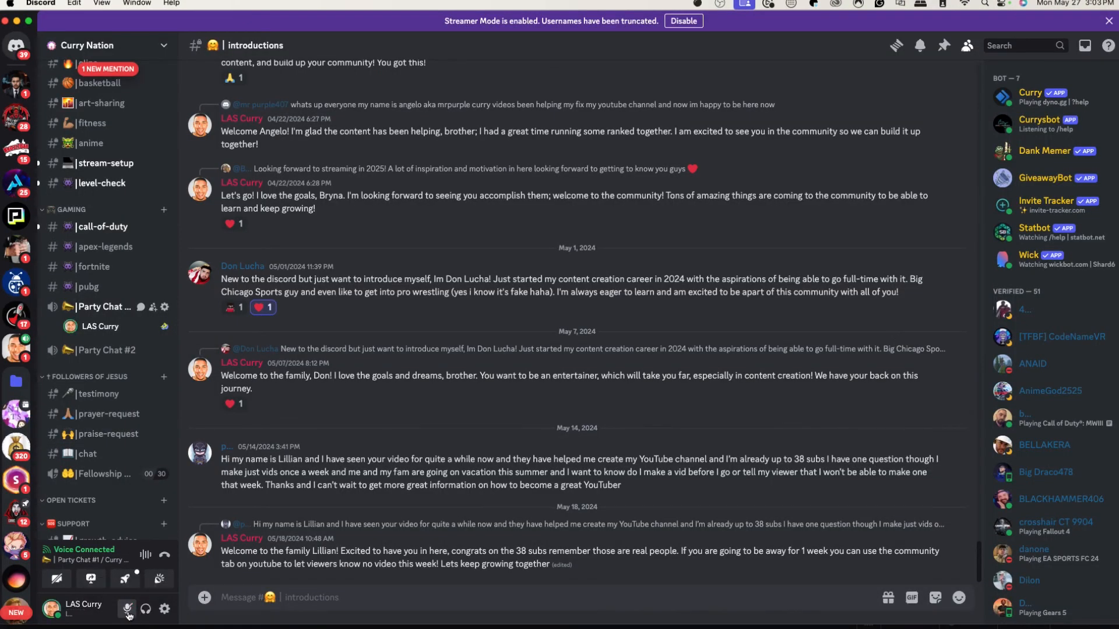
mouse_move(671, 607)
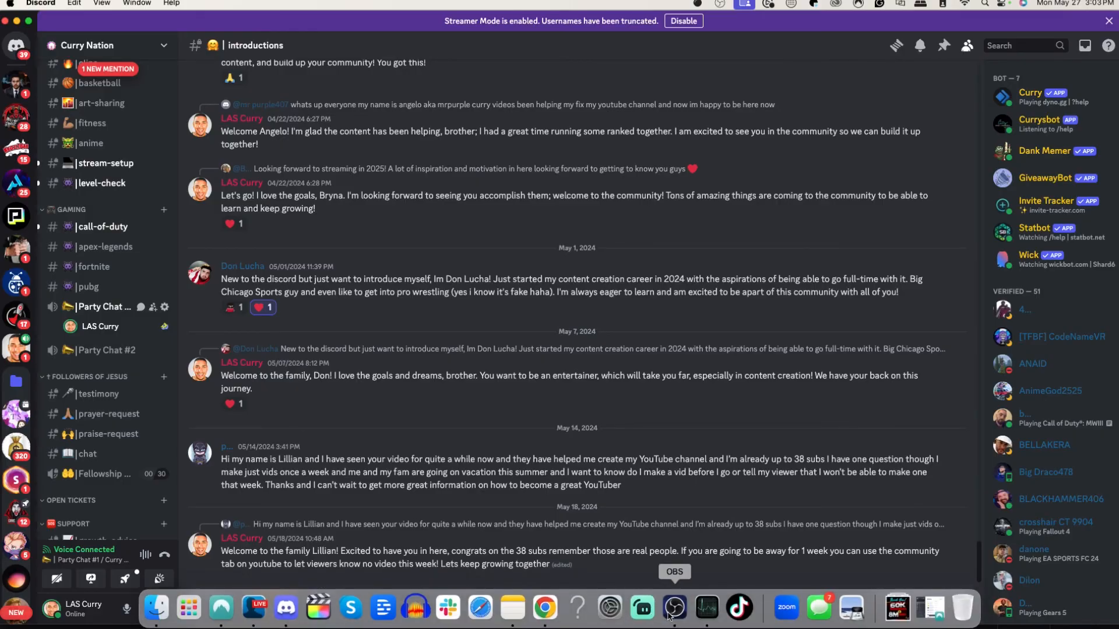
click(671, 607)
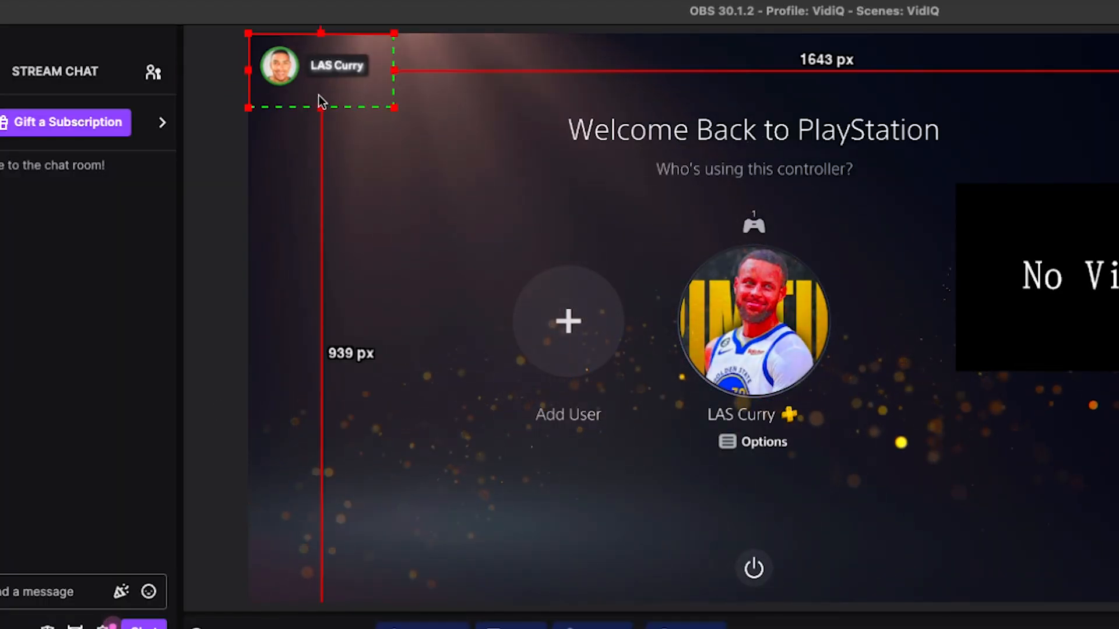
- Drag the Discord Chat Bubble's bottom handle down to make it slightly taller
drag(320, 108, 320, 123)
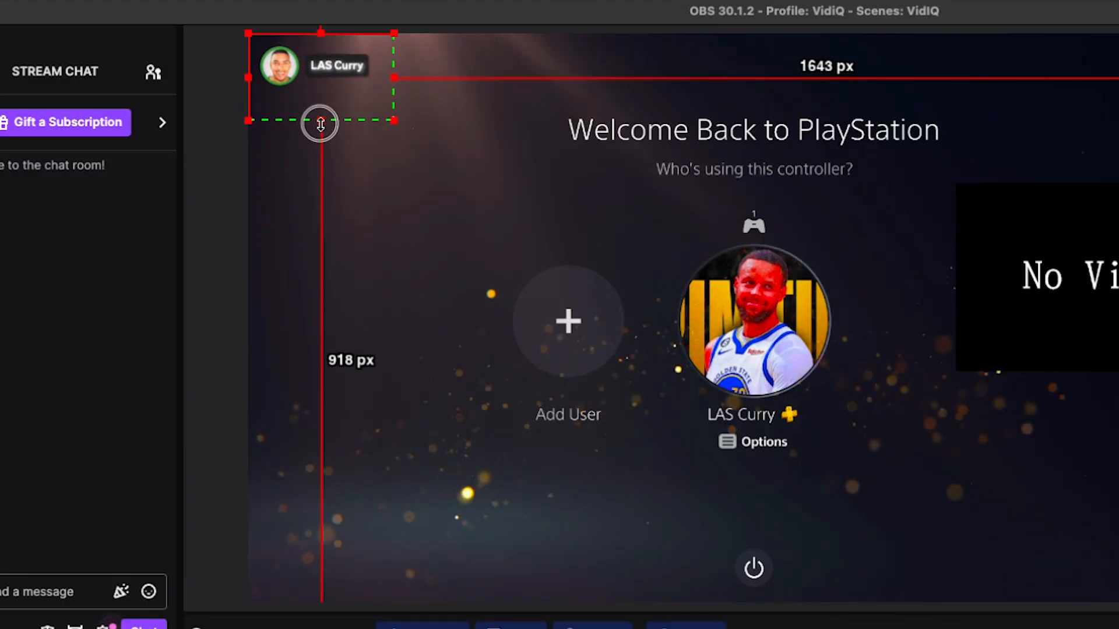